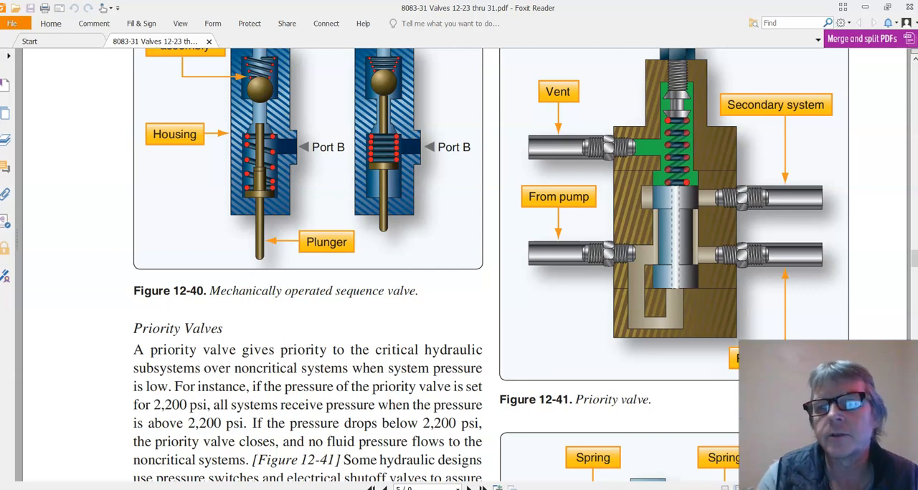
# - Scroll past Figure 12-42 until the hydraulic fuse and relief valve Figures 12-43 and 12-44 show
pyautogui.scroll(3)
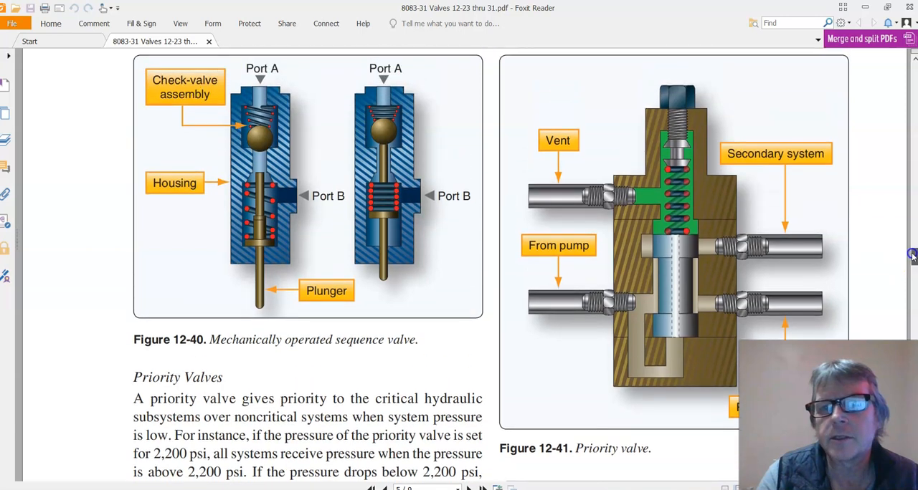
pyautogui.scroll(-3)
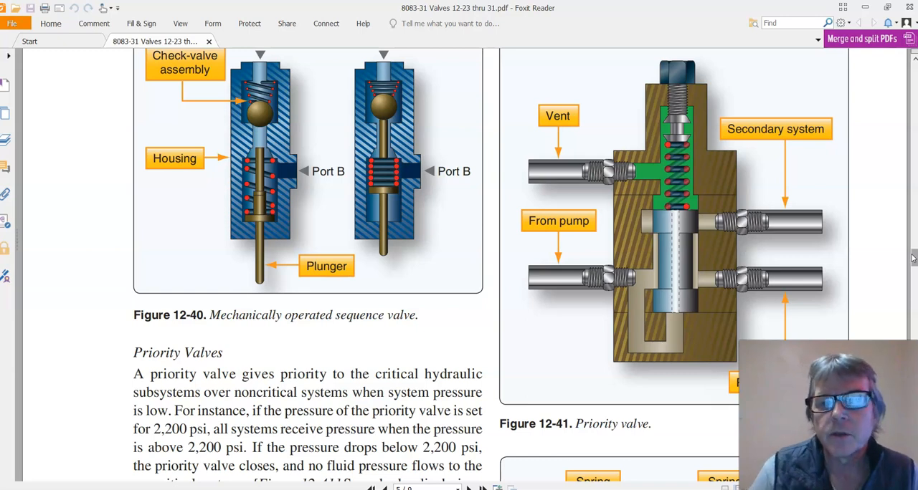
pyautogui.moveTo(562, 279)
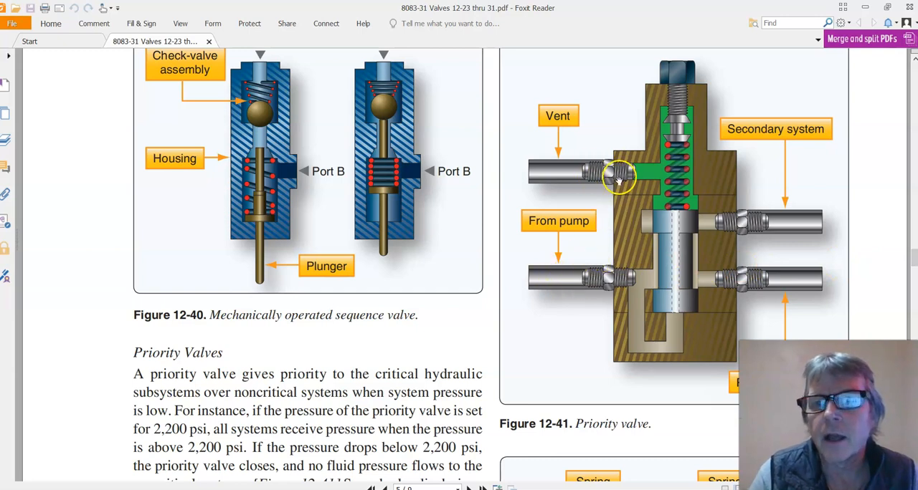
pyautogui.moveTo(677, 224)
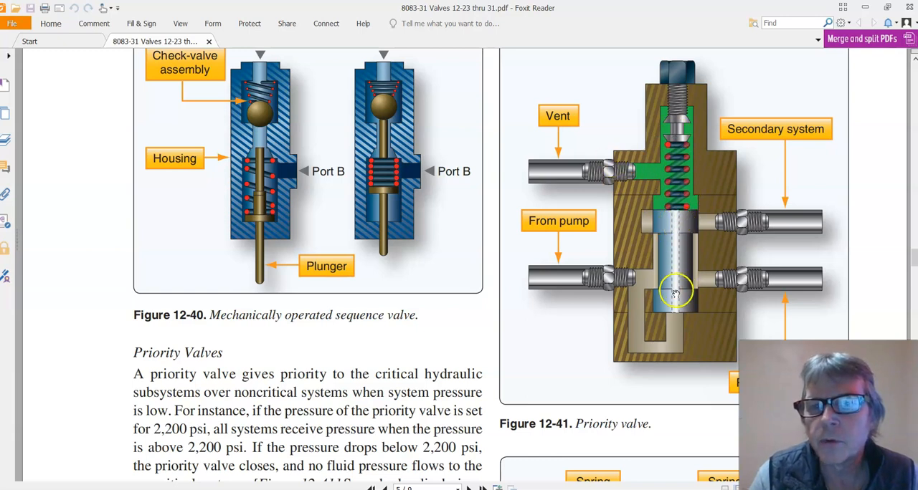
pyautogui.moveTo(681, 287)
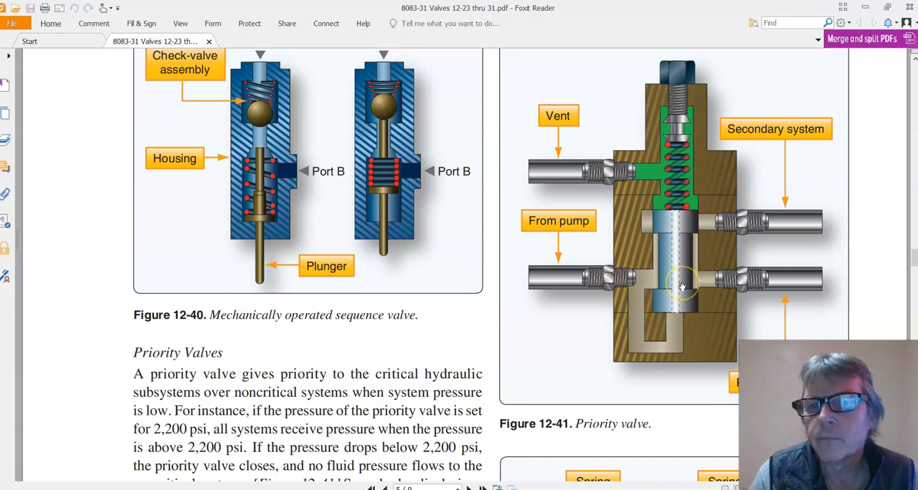
pyautogui.moveTo(681, 285)
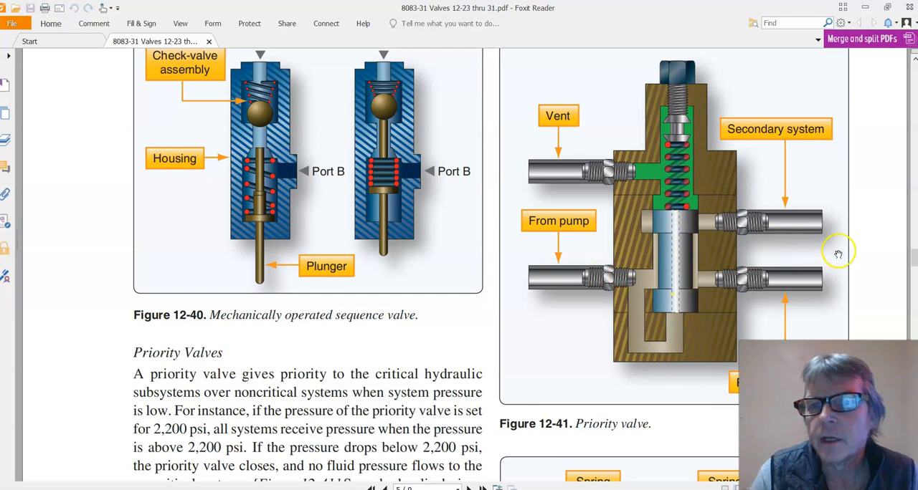
pyautogui.moveTo(833, 266)
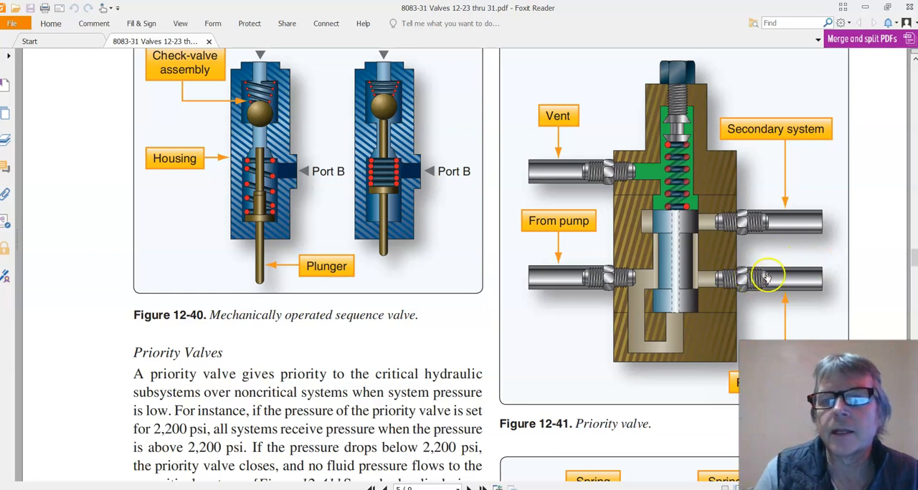
pyautogui.moveTo(694, 241)
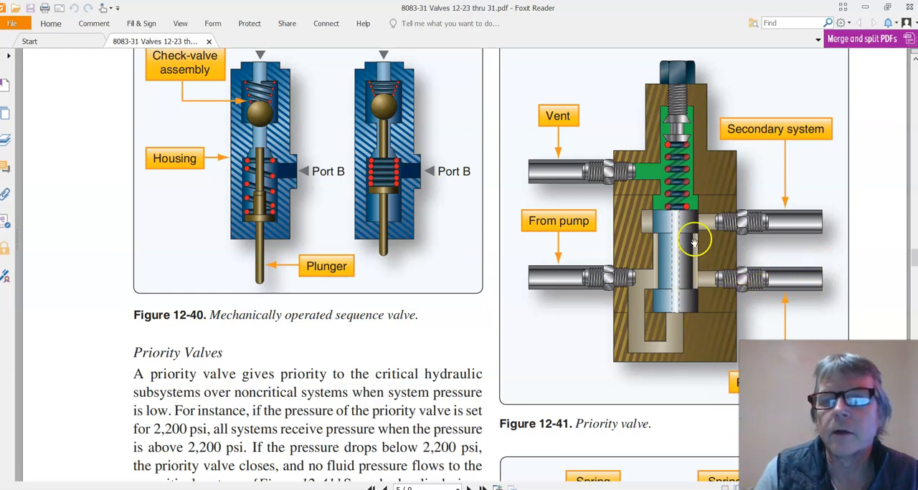
pyautogui.moveTo(763, 220)
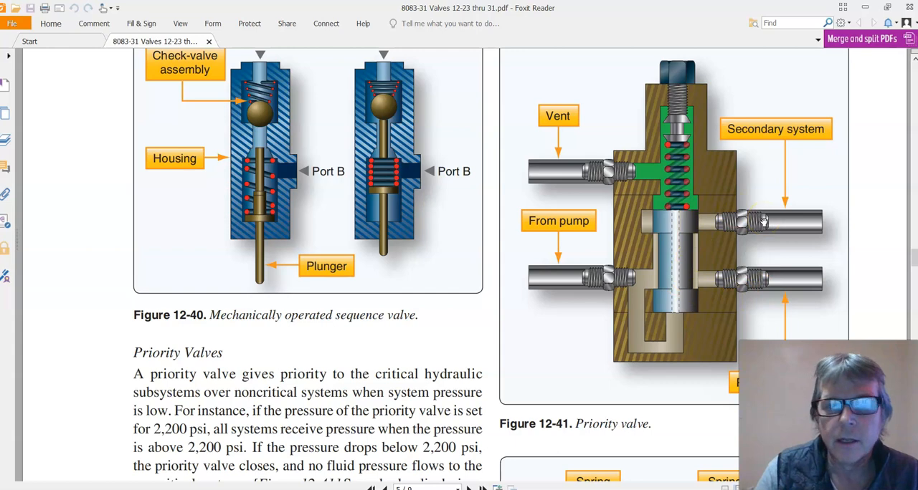
pyautogui.moveTo(912, 260)
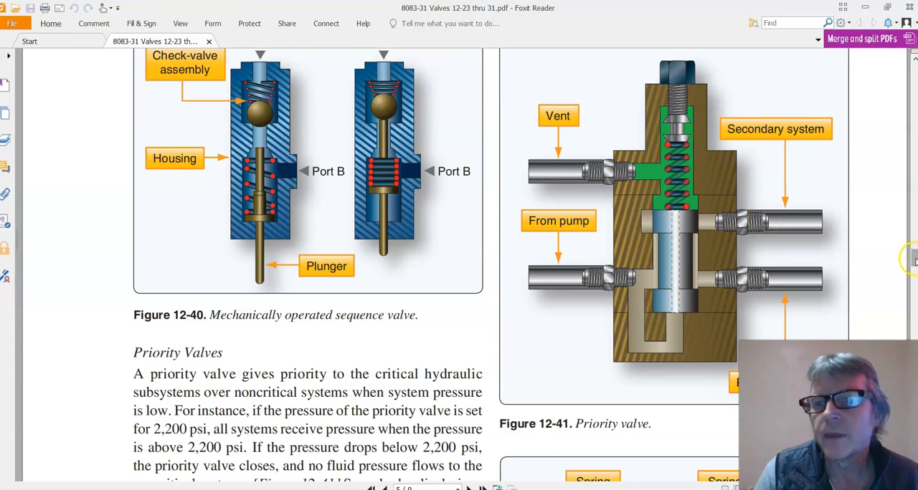
pyautogui.scroll(-3)
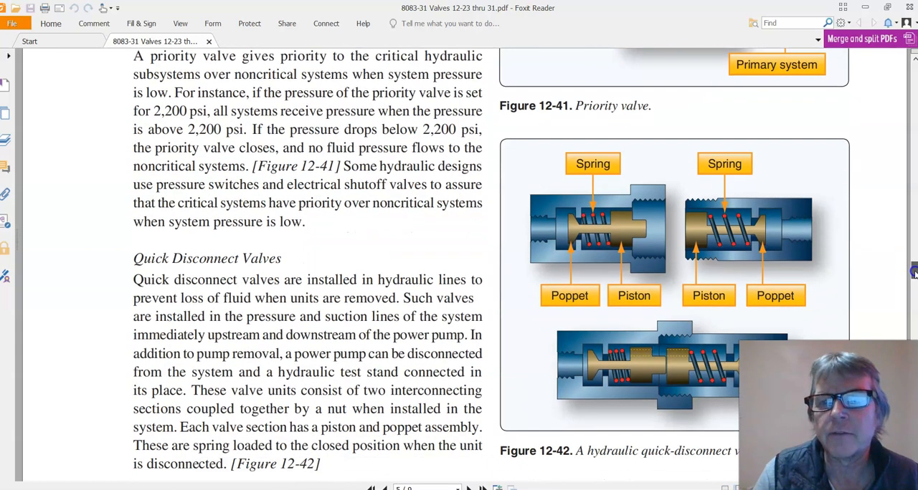
pyautogui.scroll(-3)
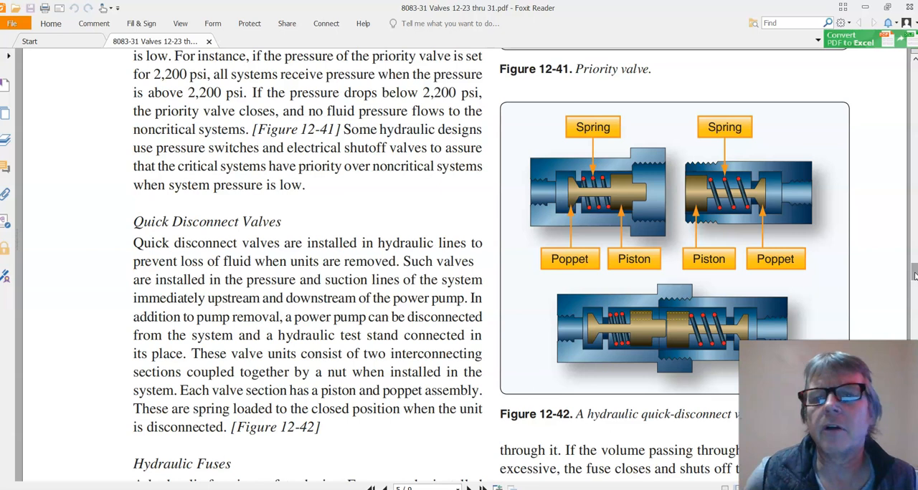
pyautogui.scroll(-3)
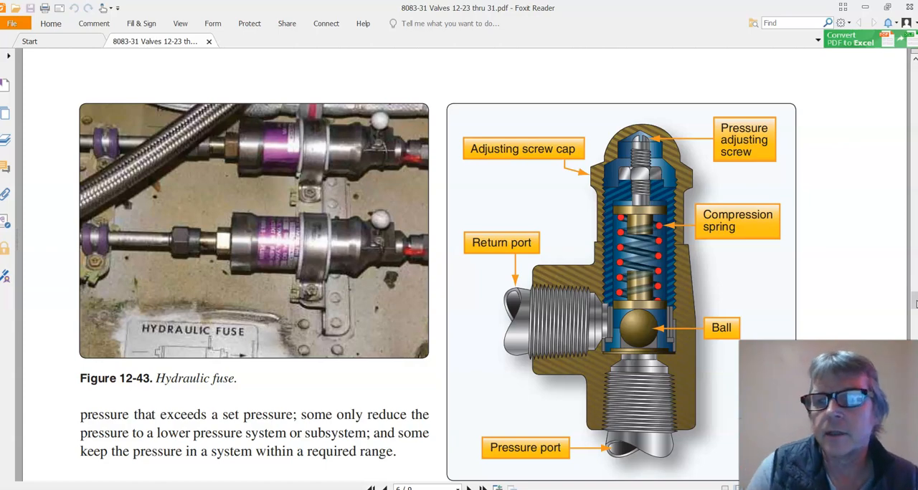
# - Scroll back and forth over Figure 12-44 and the poppet-type relief valve paragraph
pyautogui.scroll(-3)
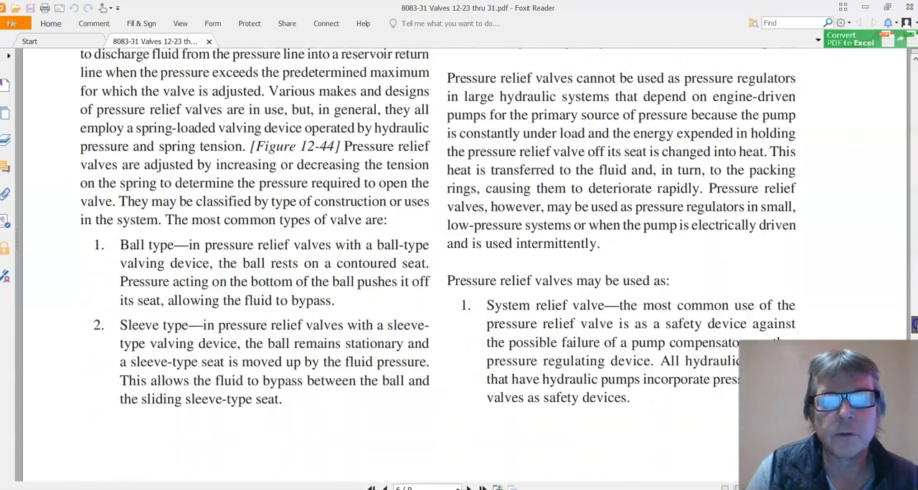
pyautogui.scroll(3)
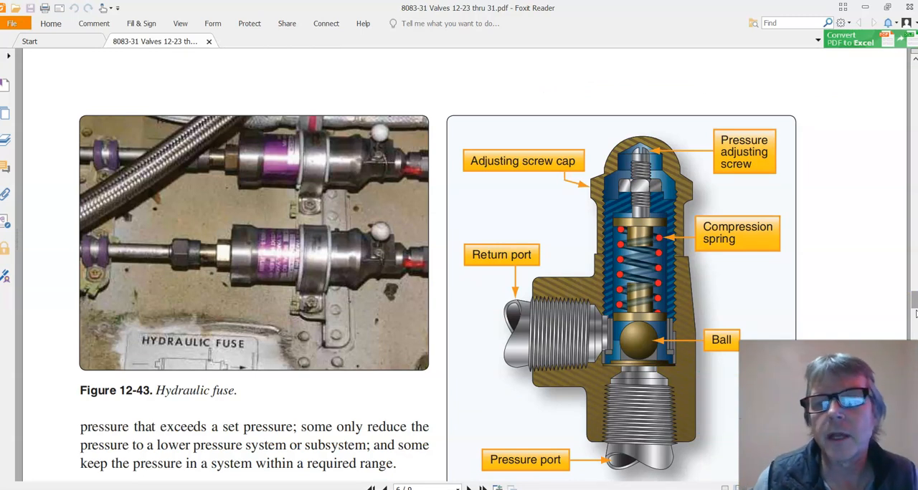
pyautogui.moveTo(910, 304)
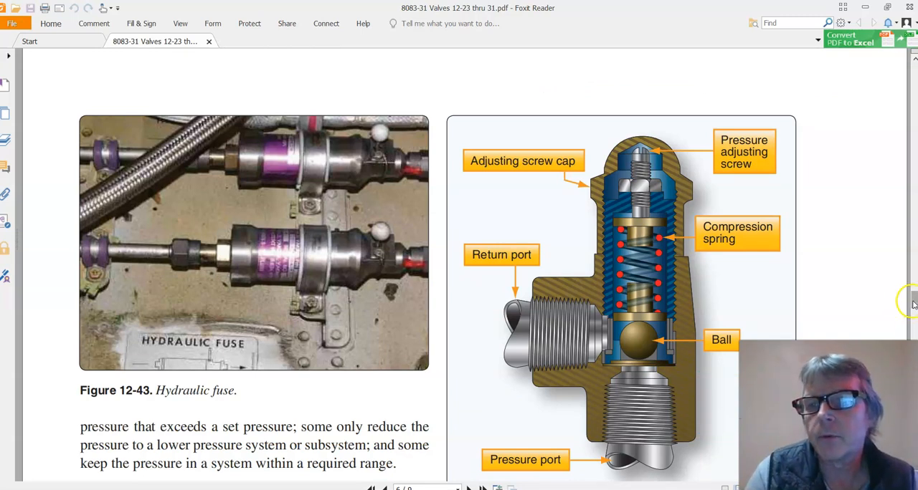
pyautogui.scroll(-3)
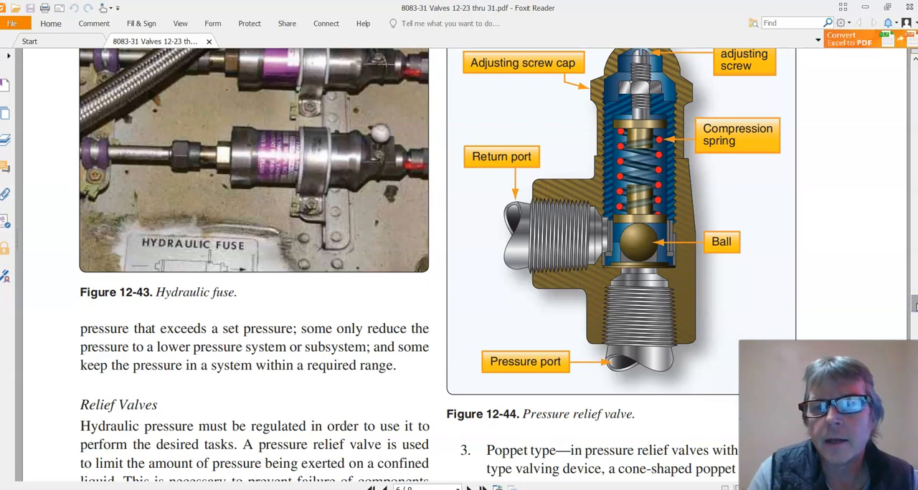
pyautogui.scroll(3)
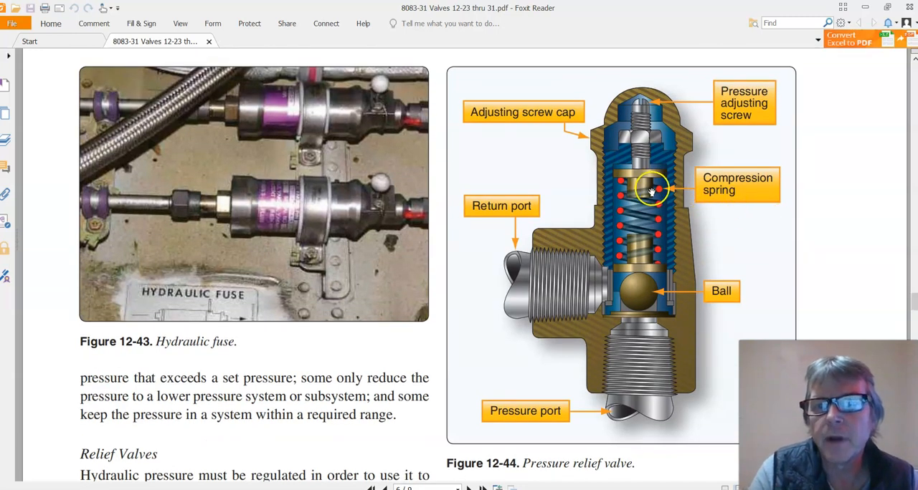
pyautogui.moveTo(681, 127)
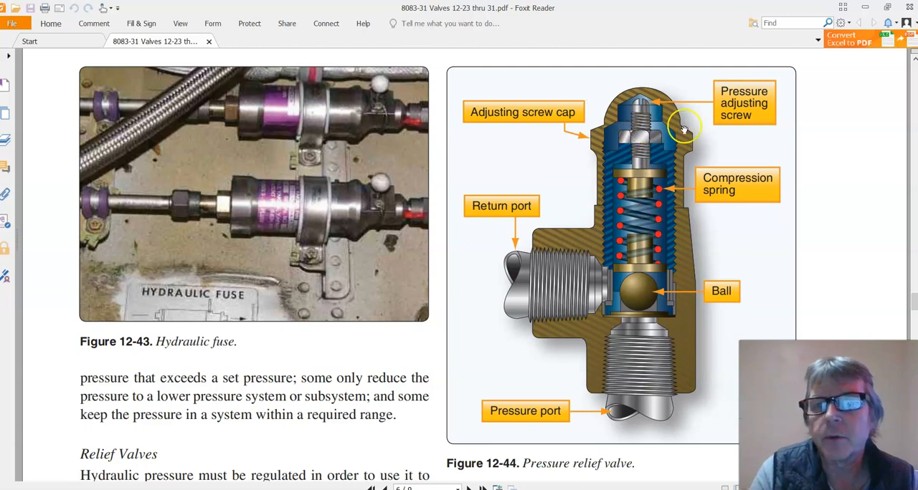
pyautogui.moveTo(645, 176)
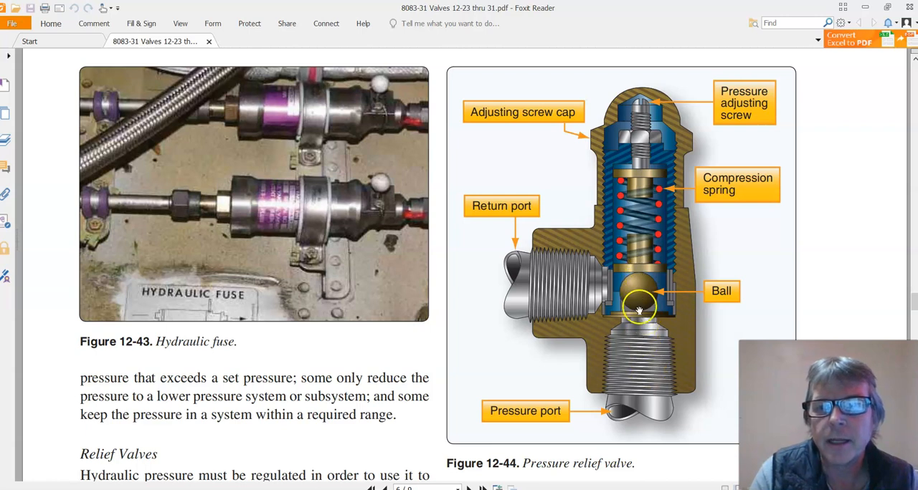
pyautogui.moveTo(636, 402)
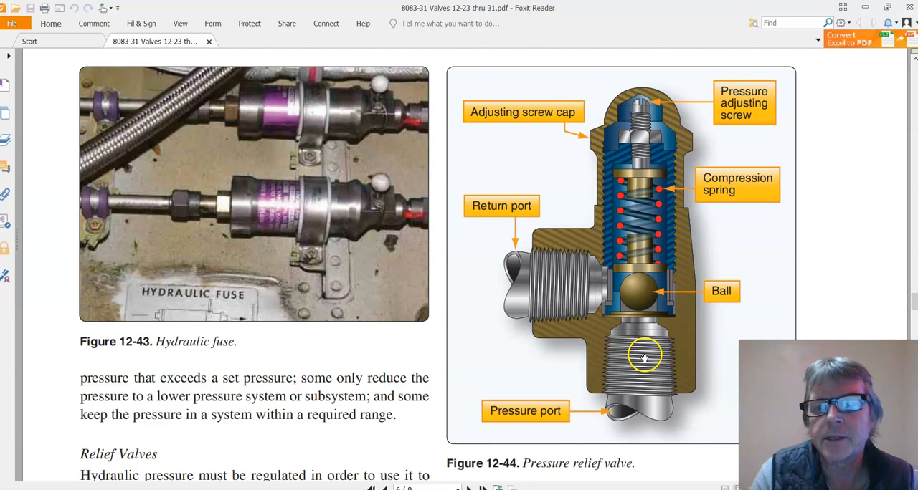
pyautogui.moveTo(638, 294)
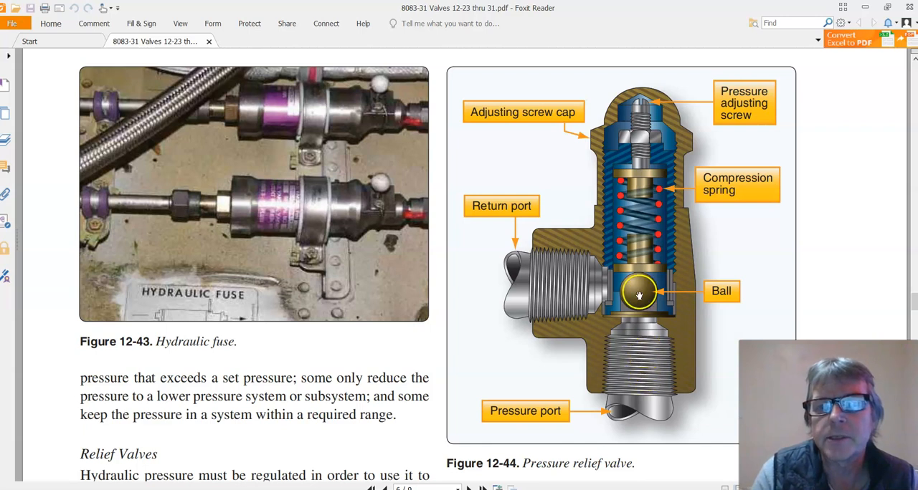
pyautogui.moveTo(643, 280)
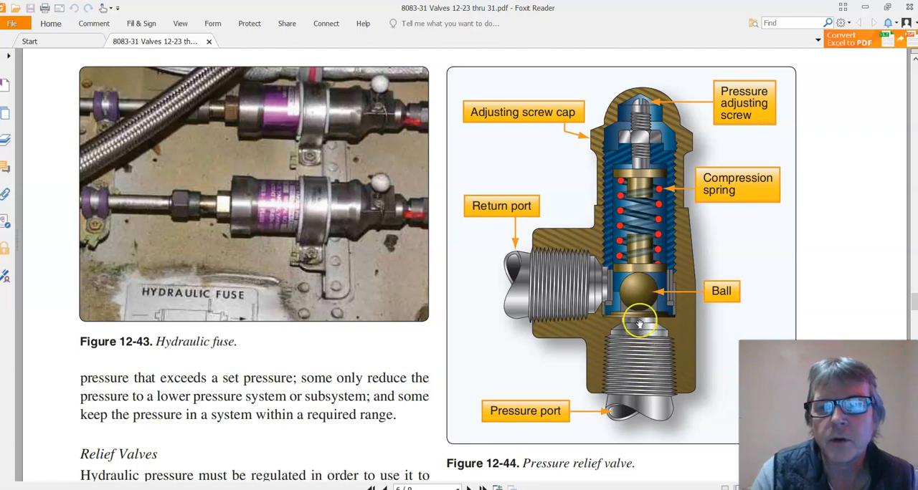
pyautogui.moveTo(638, 281)
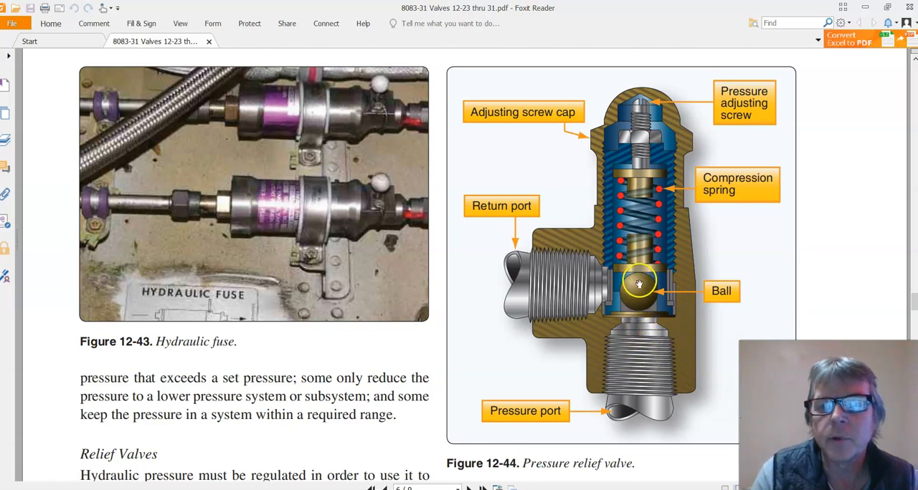
pyautogui.moveTo(637, 290)
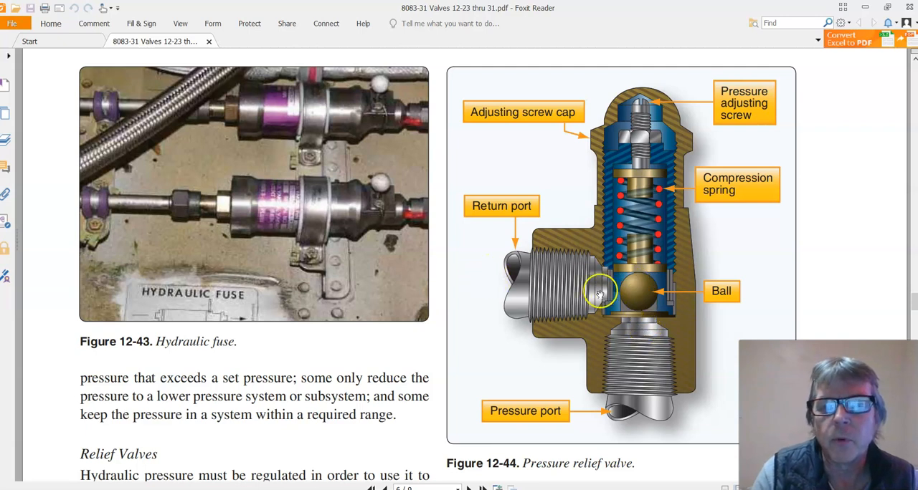
pyautogui.moveTo(884, 298)
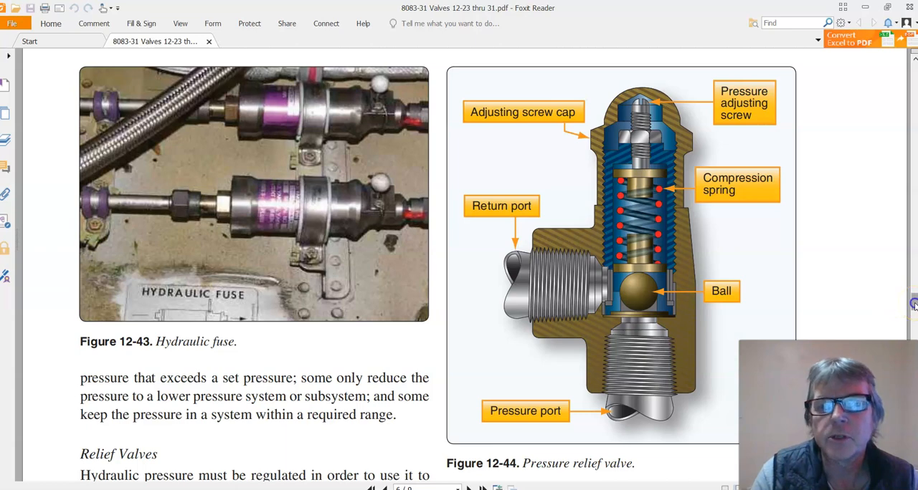
# - Select the opening words of the Poppet type paragraph, then return up to the page 12-27 break
pyautogui.scroll(-3)
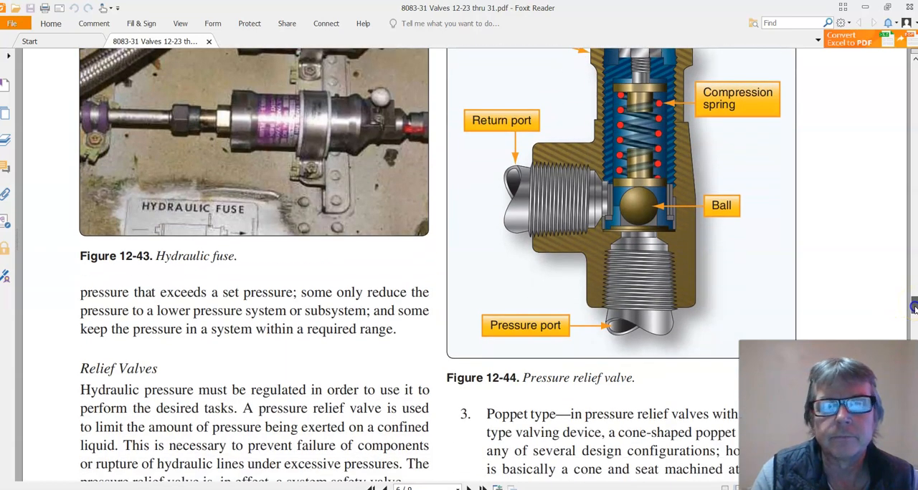
pyautogui.scroll(-3)
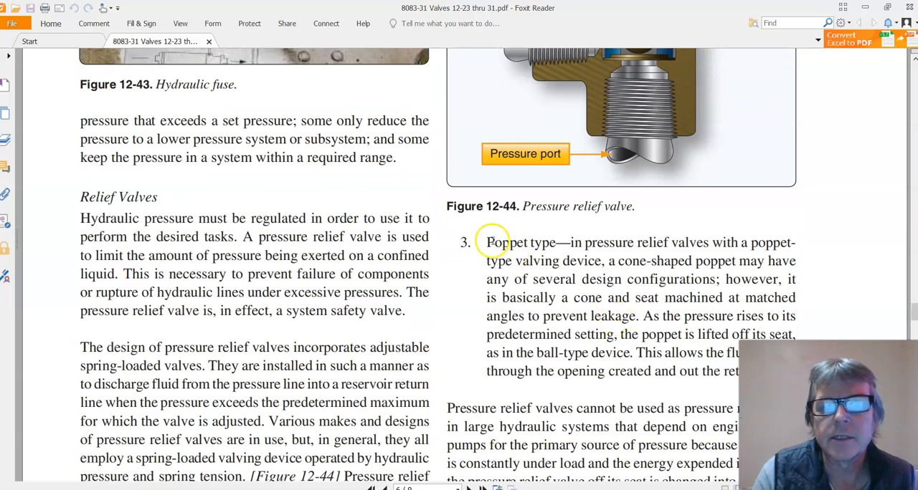
pyautogui.moveTo(486, 242); pyautogui.dragTo(671, 246)
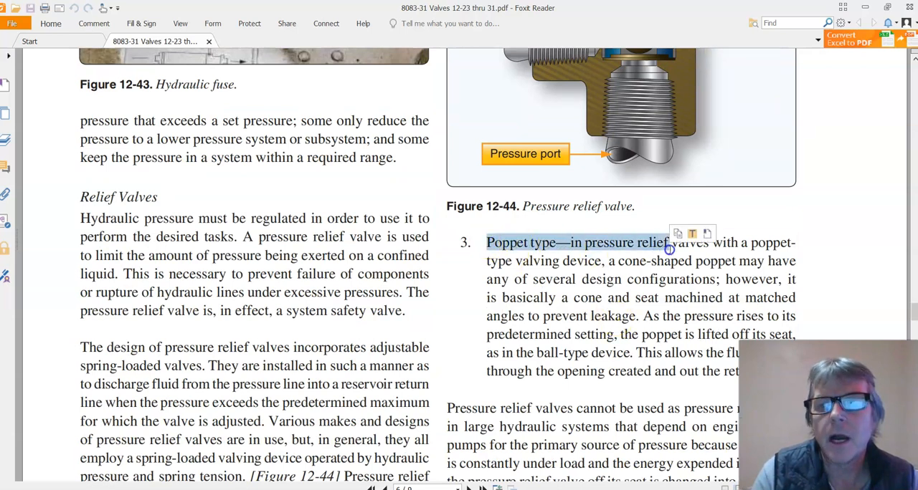
pyautogui.scroll(3)
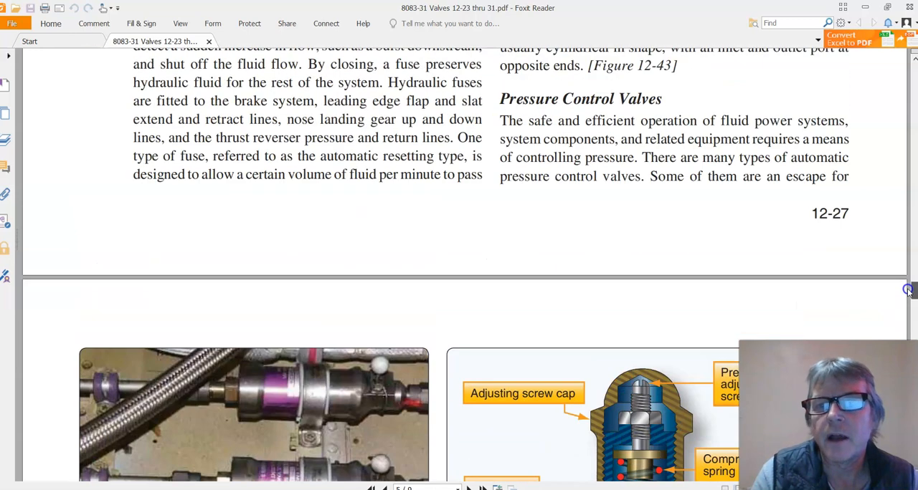
# - Scroll down to the Shuttle Valves section with spring-loaded shuttle valve Figure 12-47
pyautogui.scroll(-3)
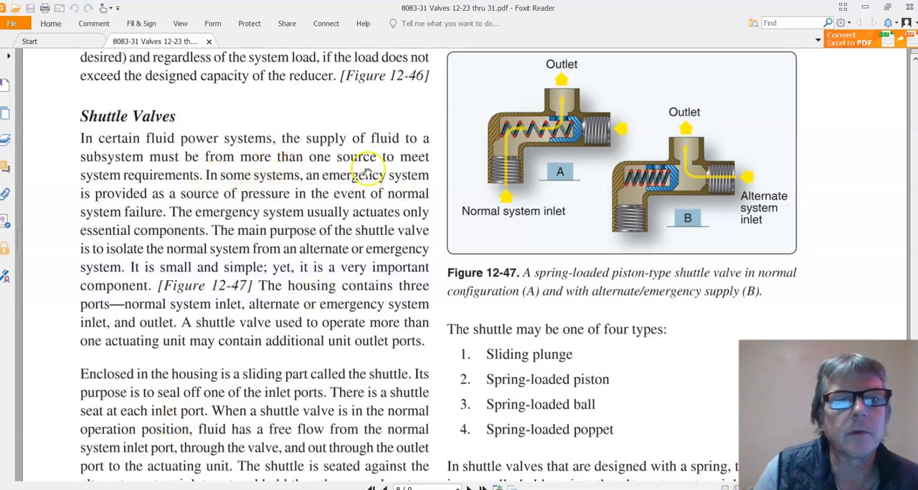
pyautogui.moveTo(560, 244)
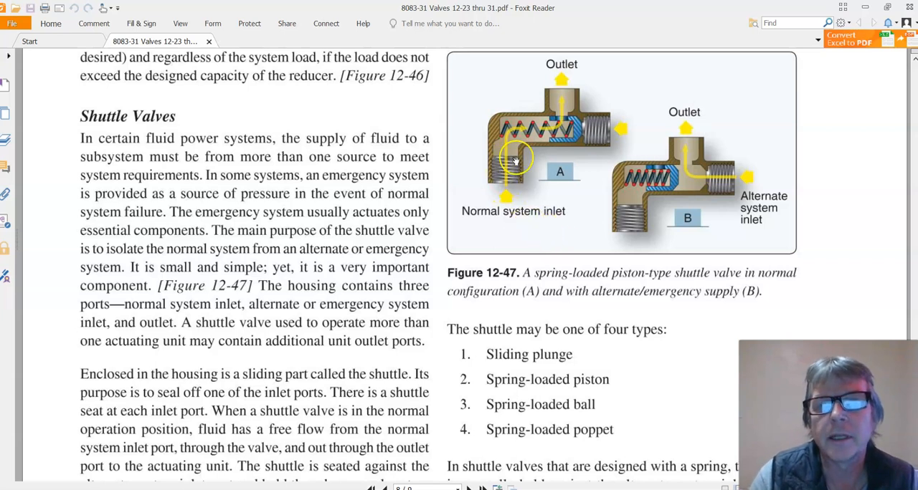
pyautogui.moveTo(695, 236)
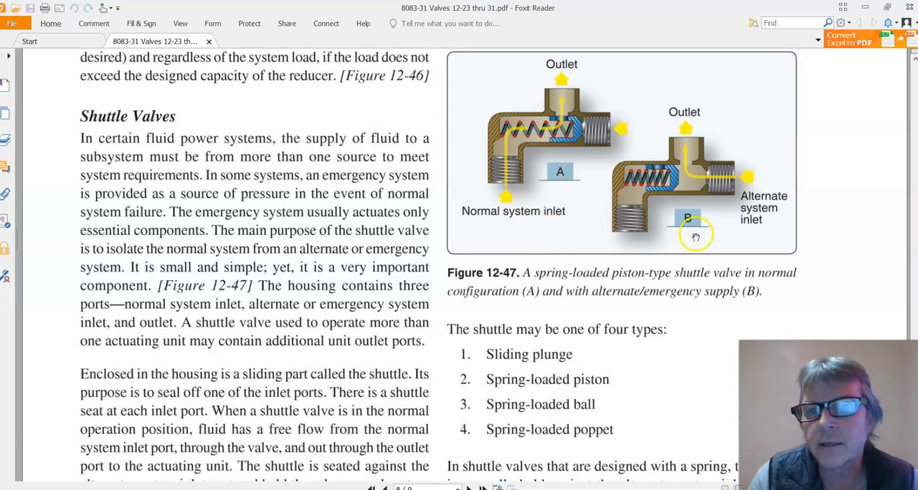
pyautogui.moveTo(663, 218)
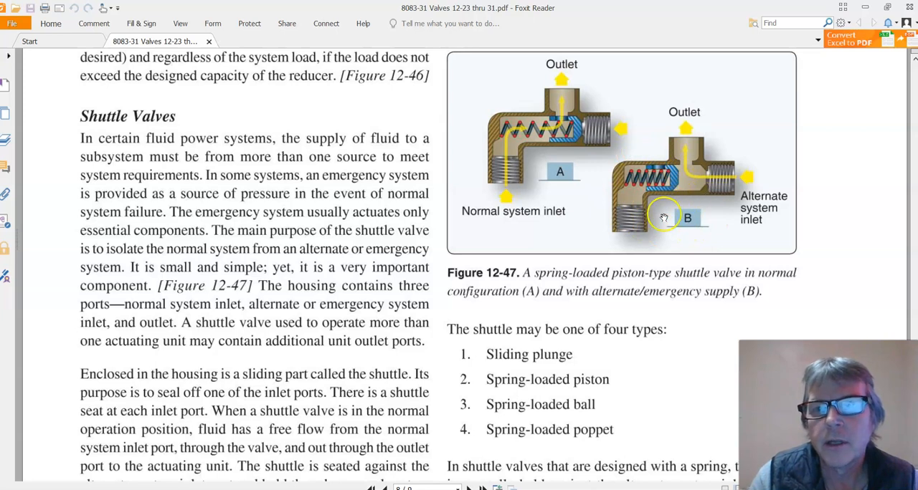
pyautogui.moveTo(499, 162)
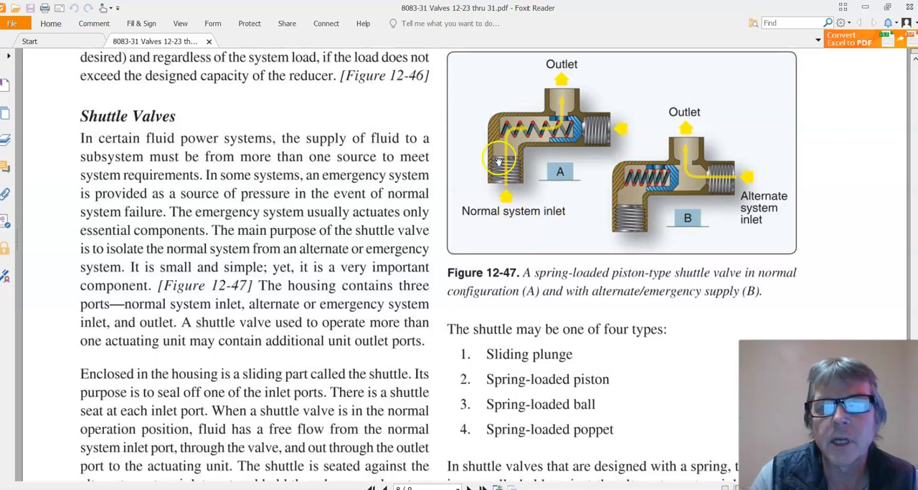
pyautogui.moveTo(522, 198)
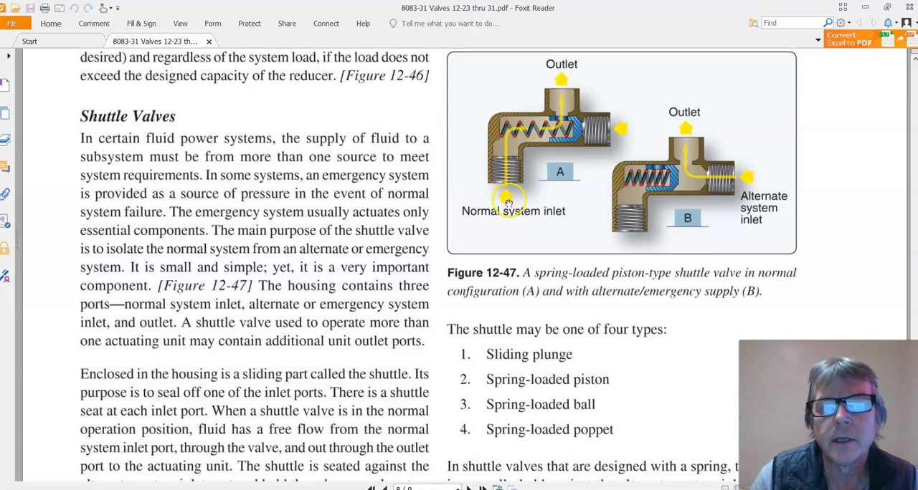
pyautogui.moveTo(561, 79)
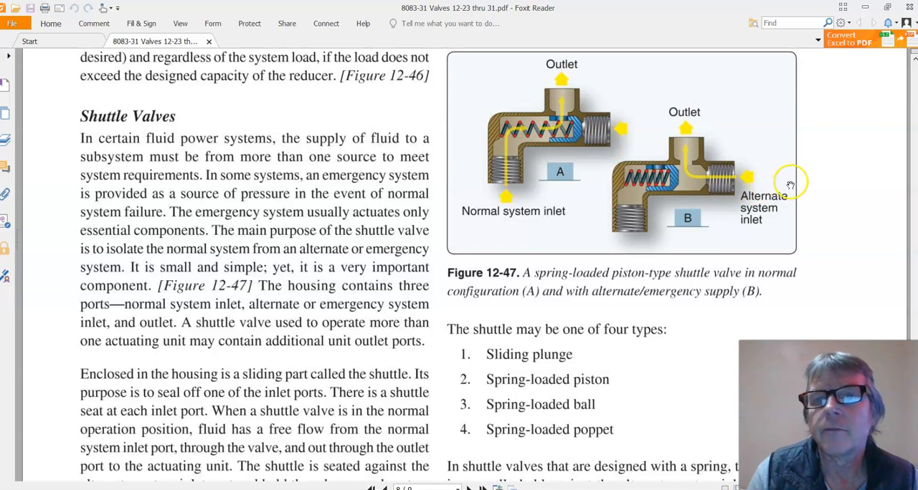
pyautogui.moveTo(743, 183)
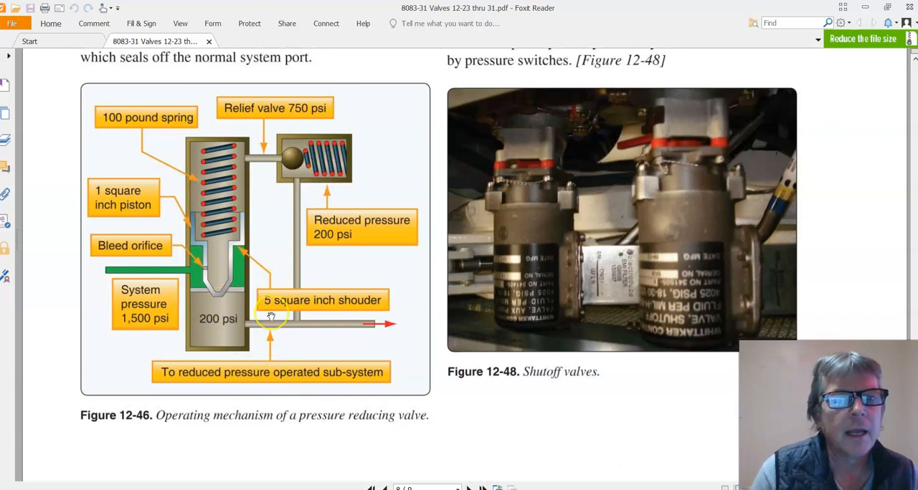
pyautogui.moveTo(292, 373)
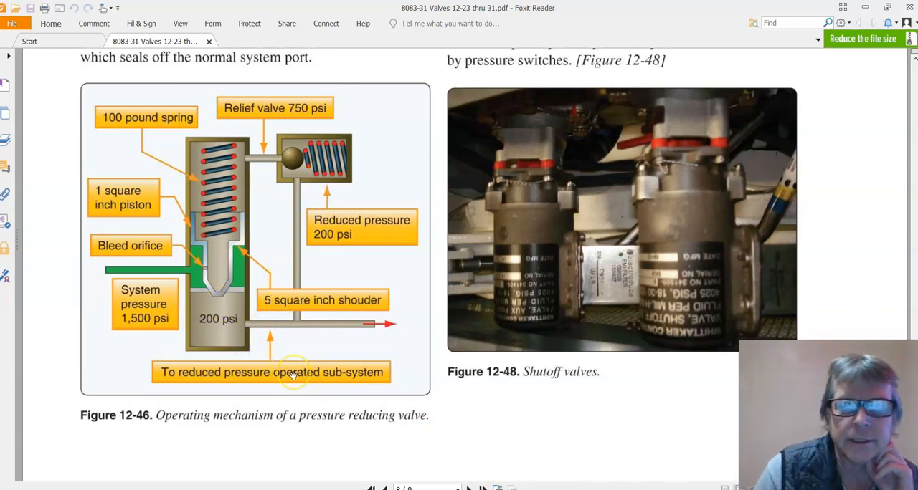
pyautogui.moveTo(321, 271)
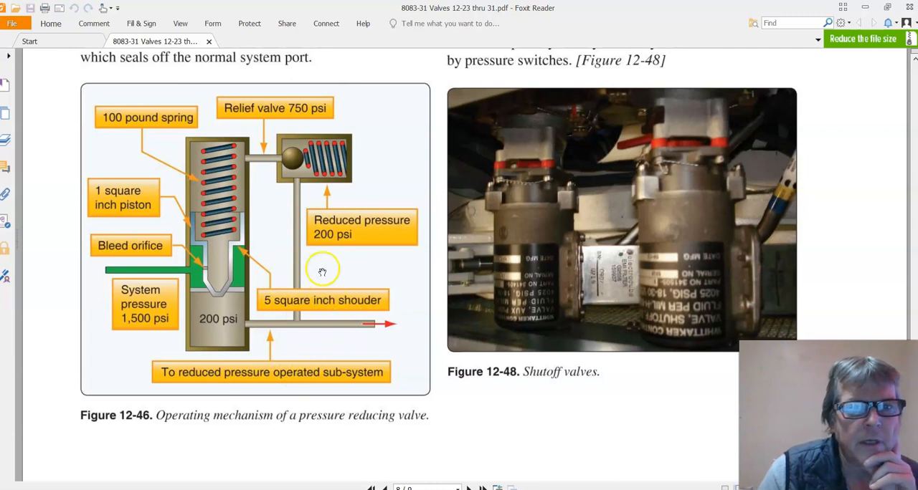
pyautogui.moveTo(226, 143)
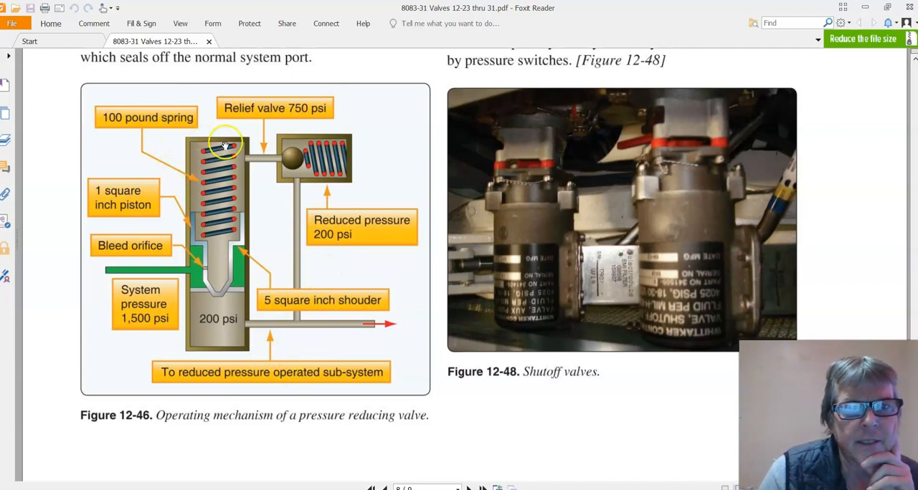
pyautogui.moveTo(287, 159)
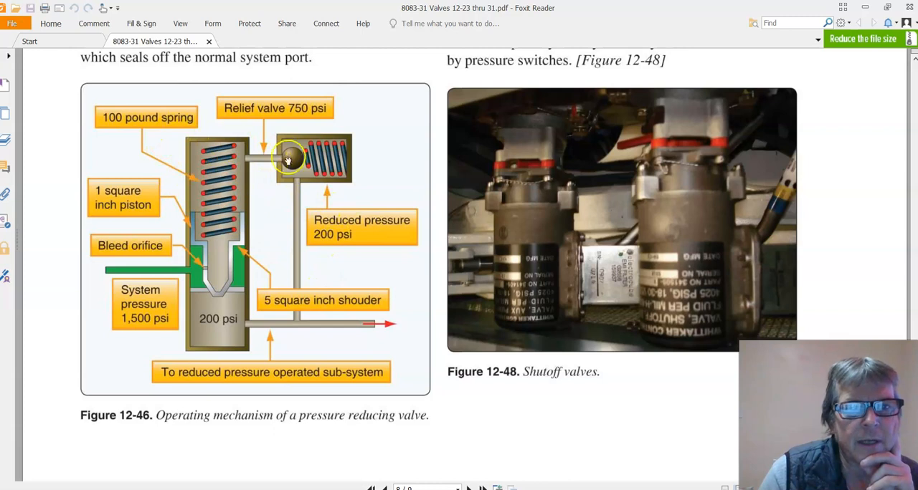
pyautogui.moveTo(399, 241)
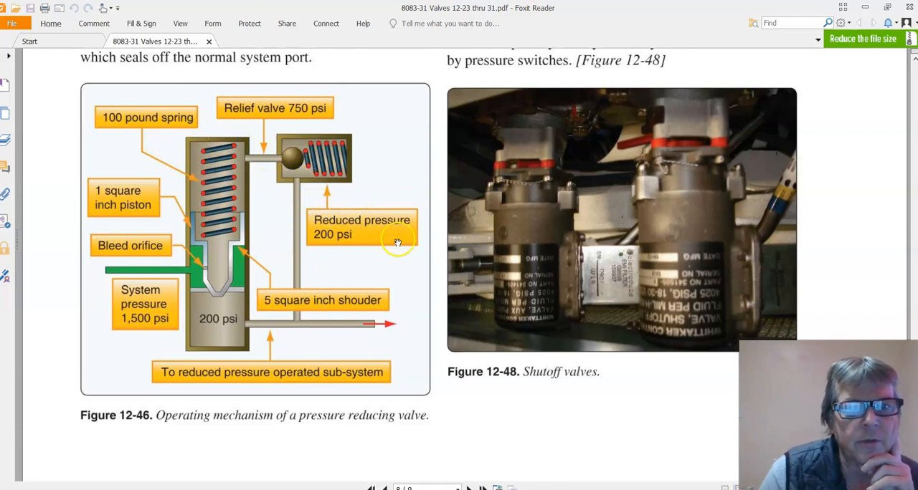
pyautogui.moveTo(396, 238)
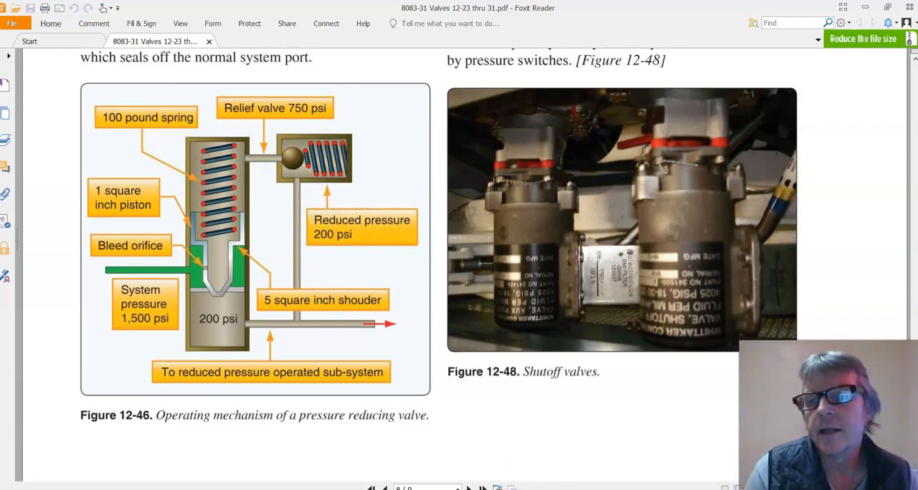
pyautogui.scroll(-3)
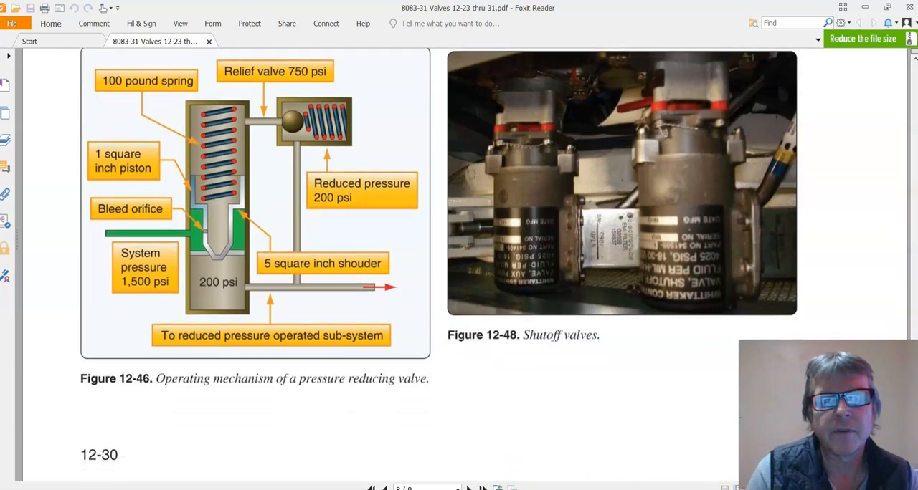
pyautogui.scroll(-3)
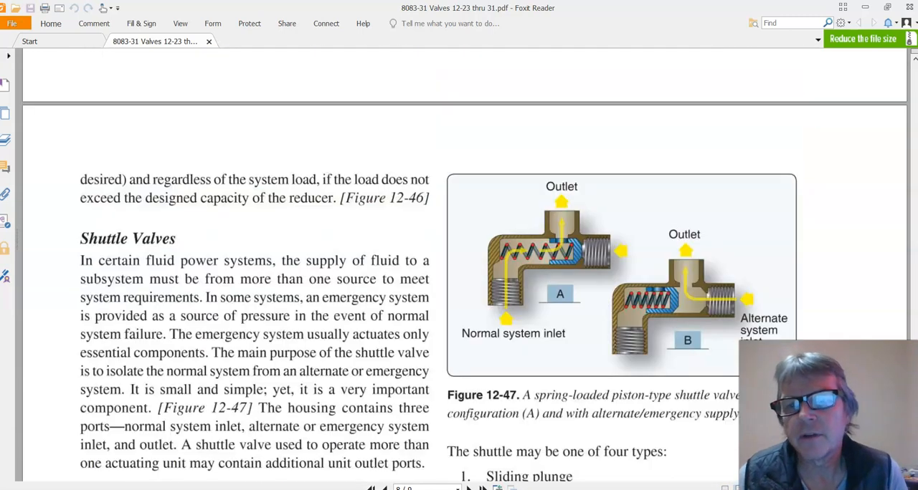